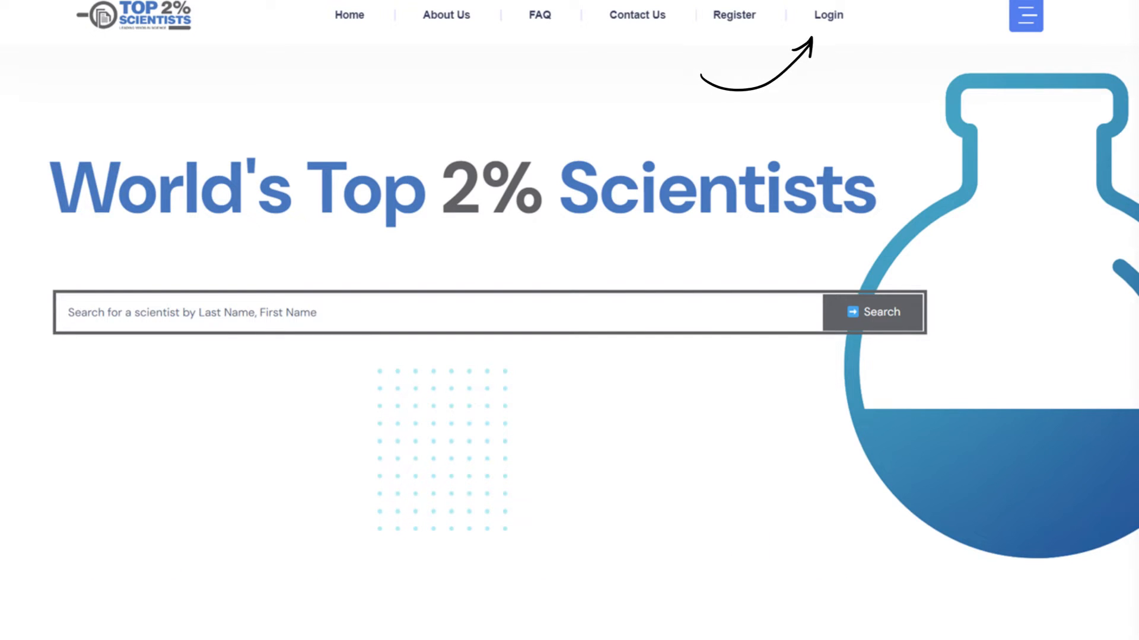
Log in to the Top 2% Scientists account with email and password.
{"action": "left_click", "coordinate": [827, 15]}
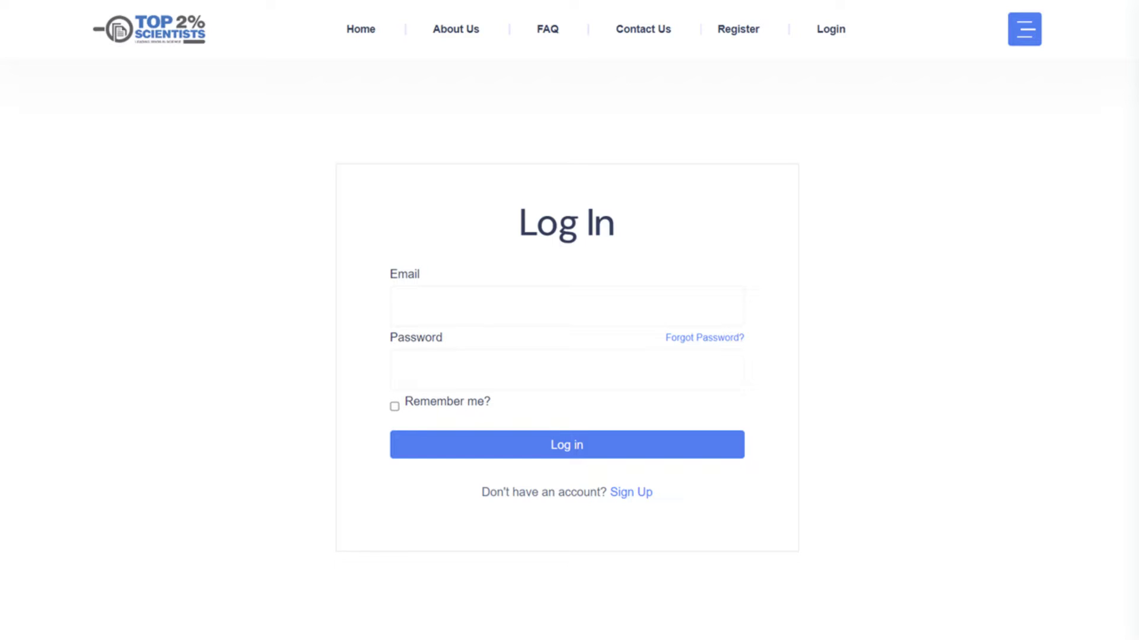
{"action": "left_click", "coordinate": [566, 445]}
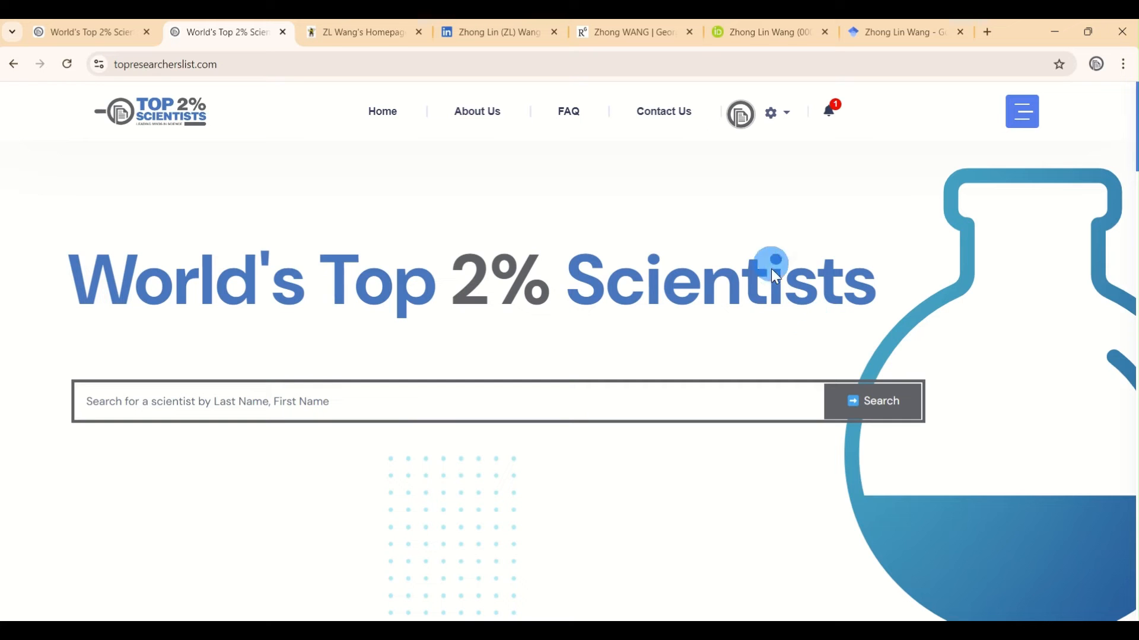
Choose View Profile from the gear menu to see the 2023 ranking page.
{"action": "left_click", "coordinate": [771, 114]}
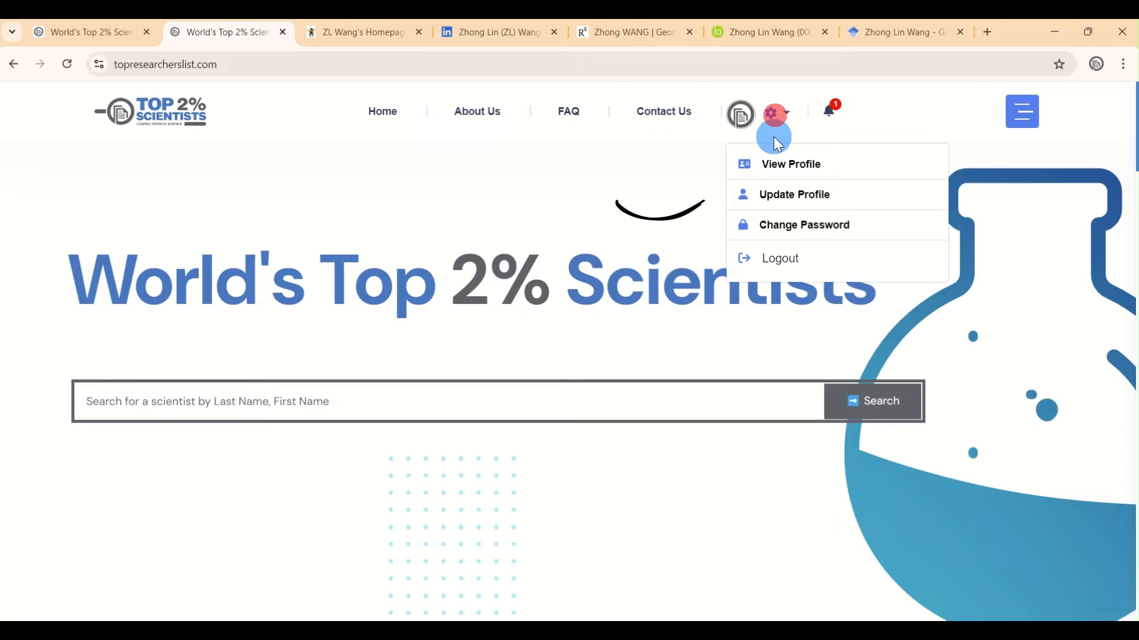
{"action": "left_click", "coordinate": [790, 164]}
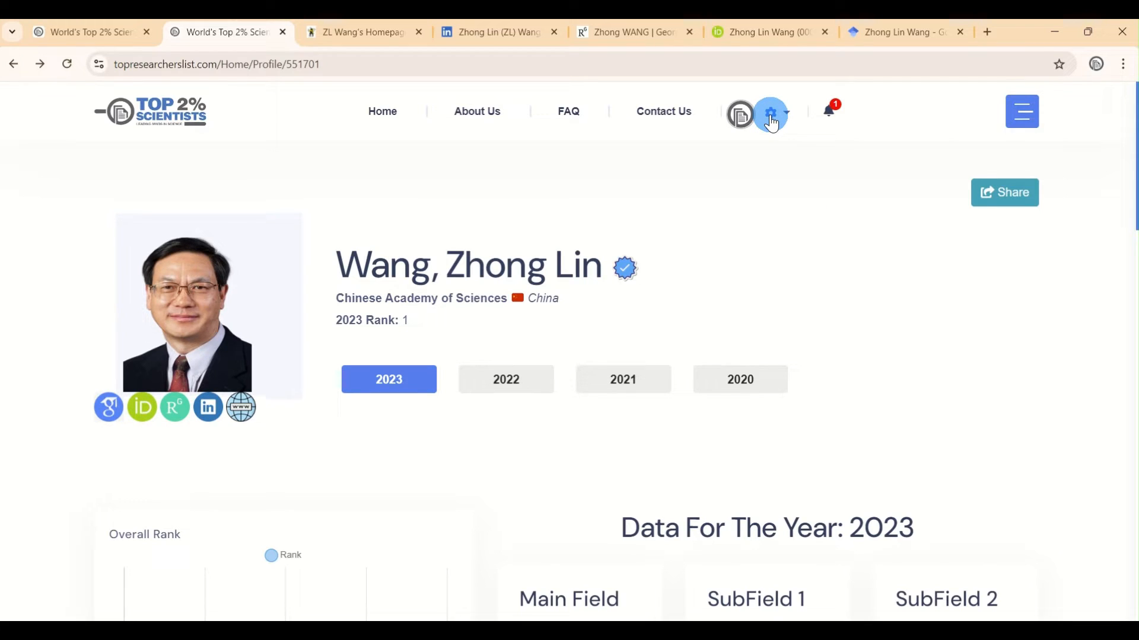
Choose Update Profile from the gear menu and scroll down the editing form.
{"action": "left_click", "coordinate": [770, 114]}
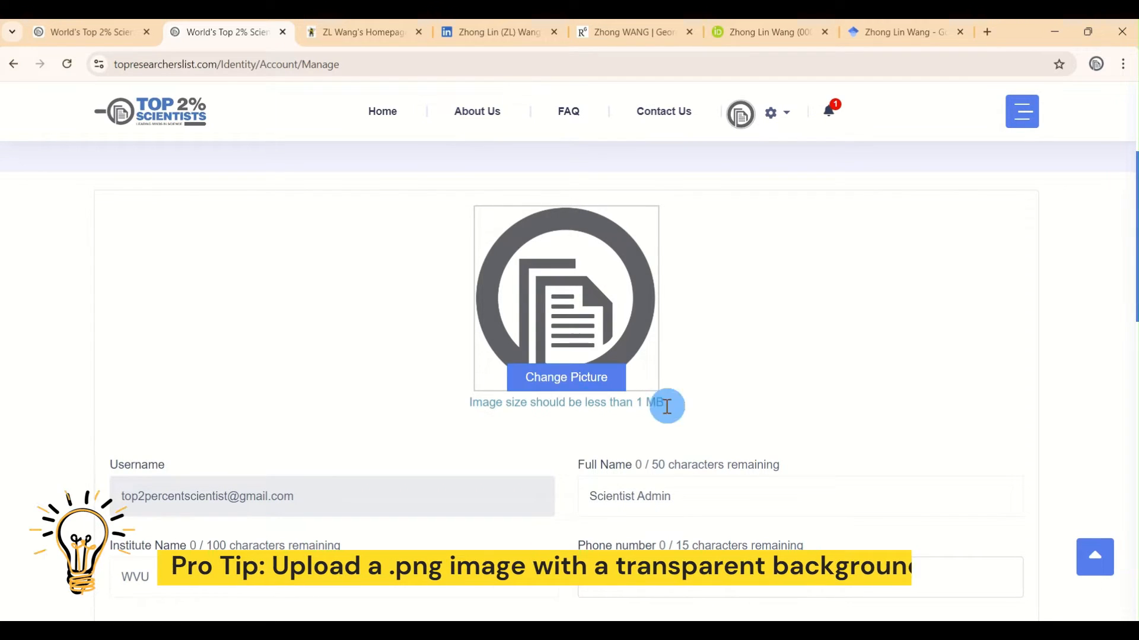
{"action": "mouse_move", "coordinate": [697, 408]}
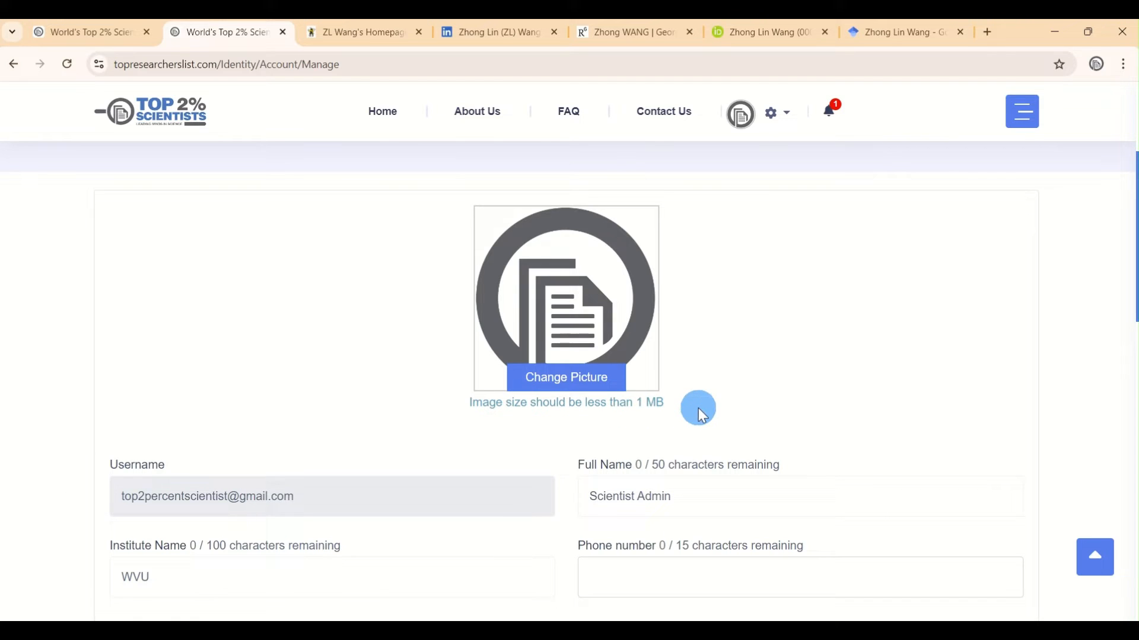
{"action": "scroll", "scroll_direction": "down", "scroll_amount": 3}
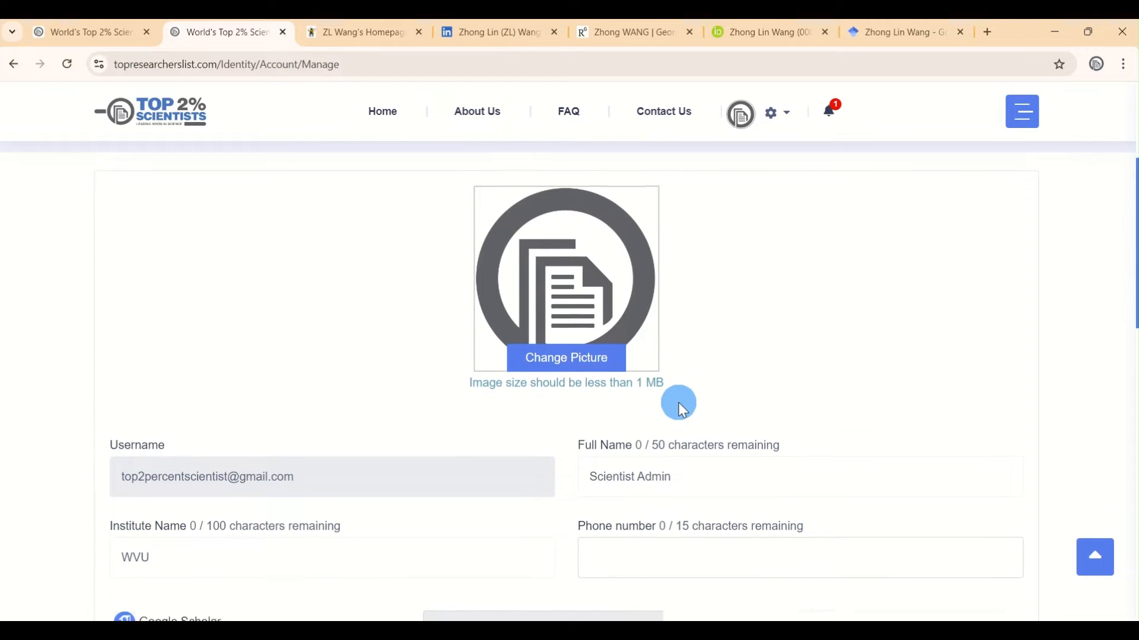
{"action": "scroll", "scroll_direction": "down", "scroll_amount": 3}
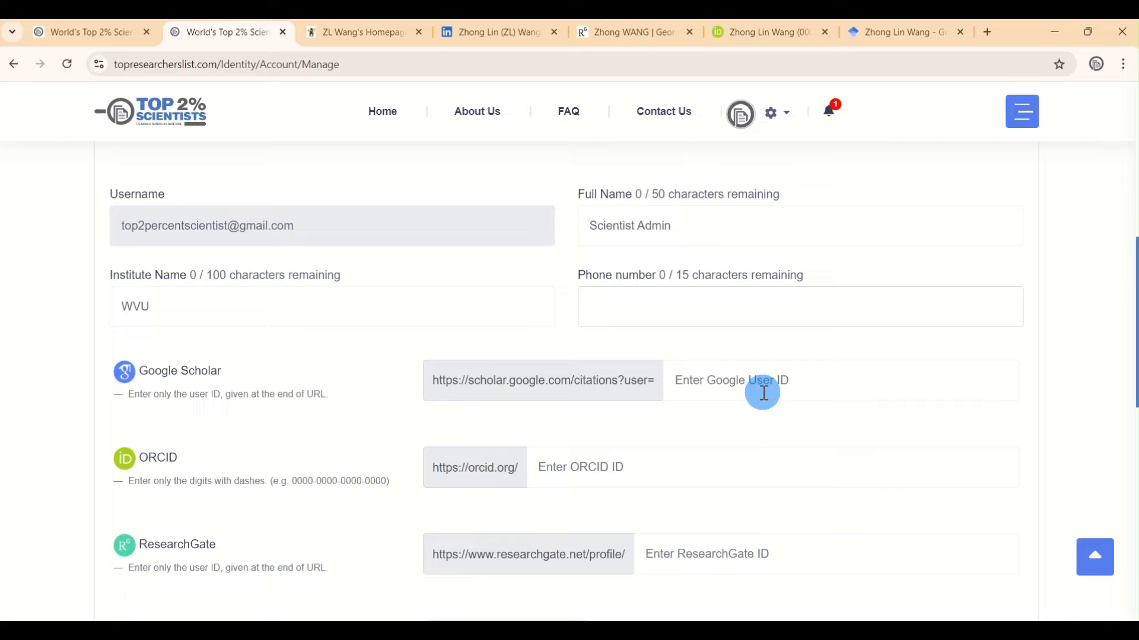
{"action": "mouse_move", "coordinate": [741, 222]}
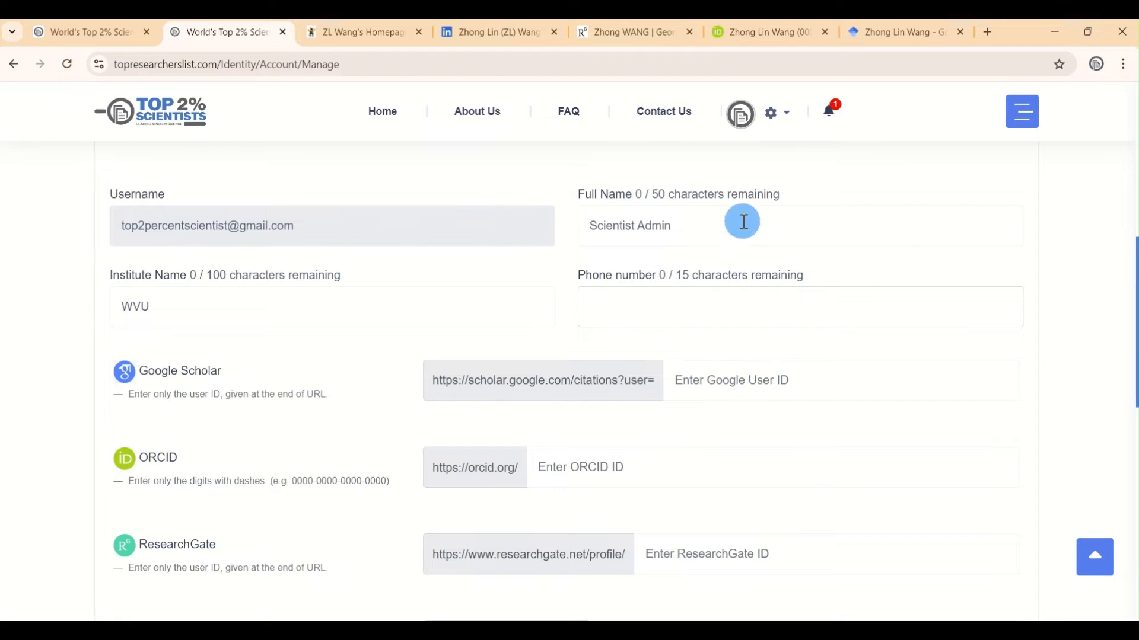
{"action": "mouse_move", "coordinate": [904, 32]}
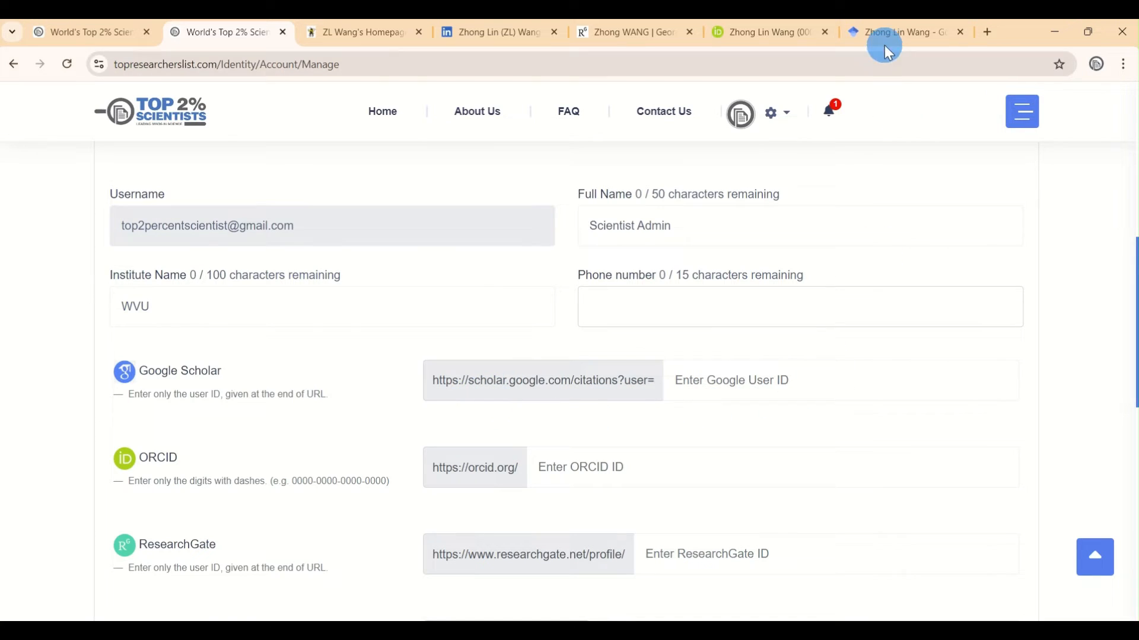
Paste the Google Scholar user ID from the Scholar URL into the Google Scholar field.
{"action": "left_click", "coordinate": [903, 32]}
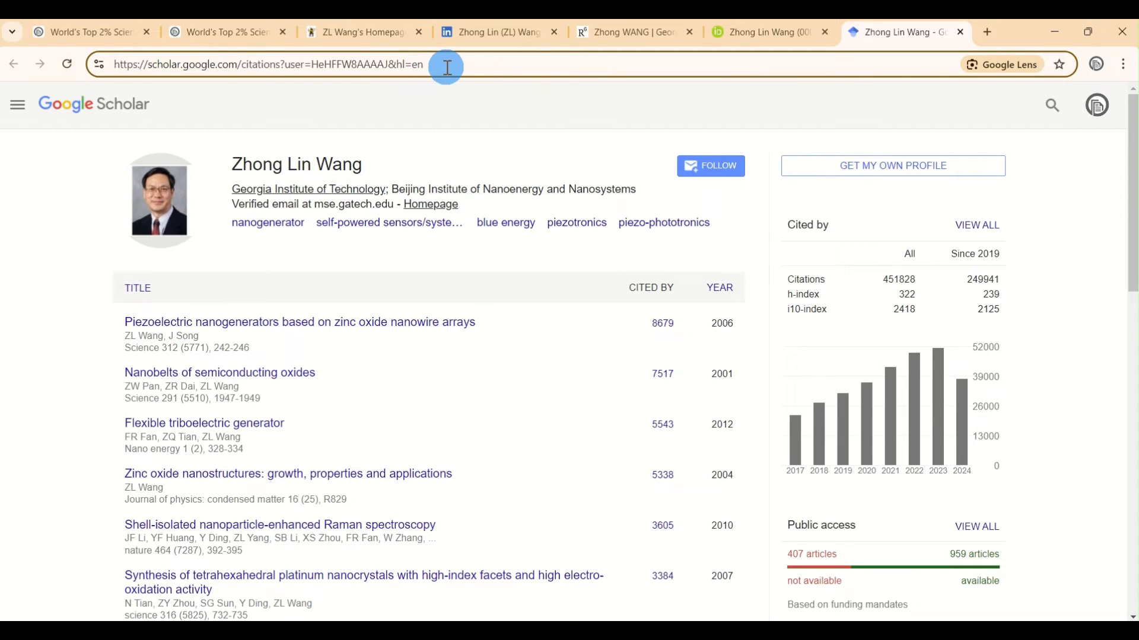
{"action": "double_click", "coordinate": [362, 65]}
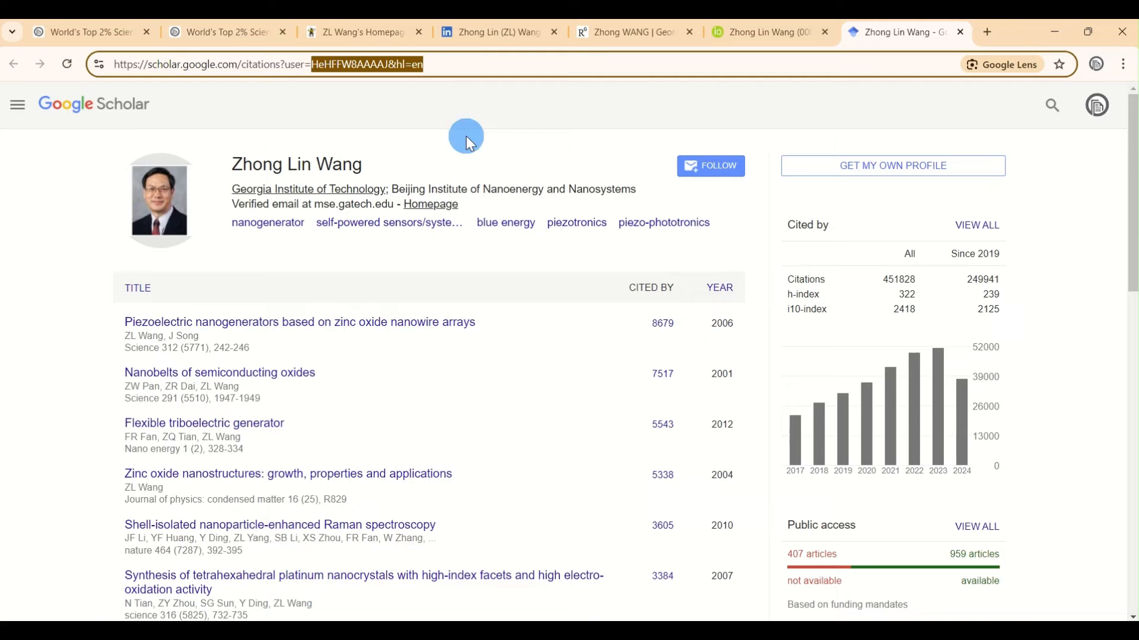
{"action": "left_click", "coordinate": [227, 32]}
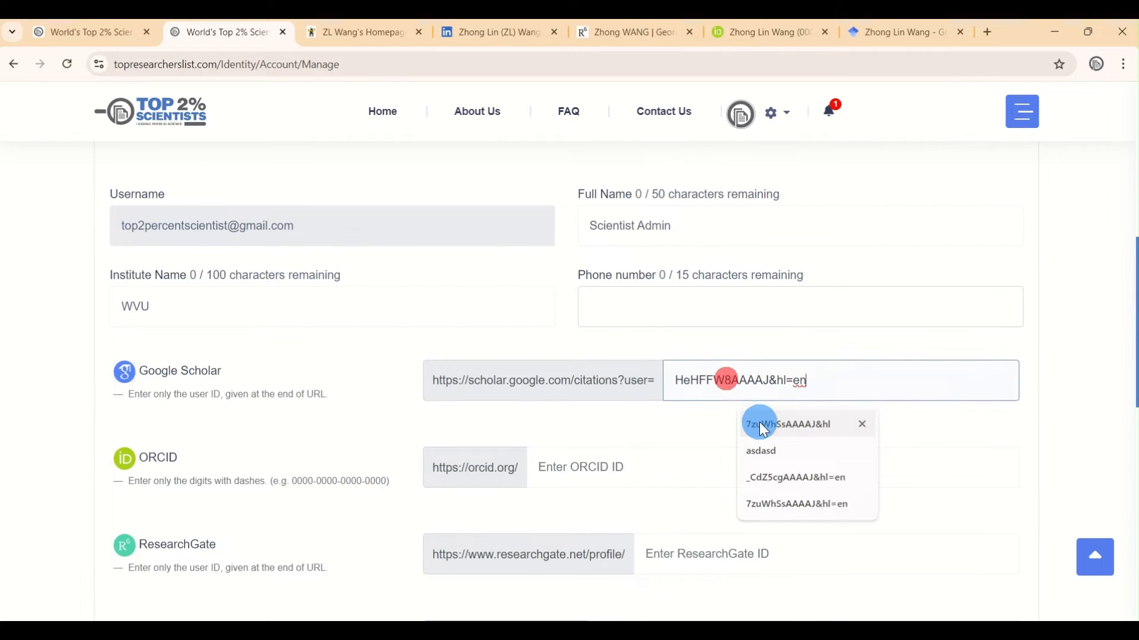
{"action": "left_click", "coordinate": [644, 466]}
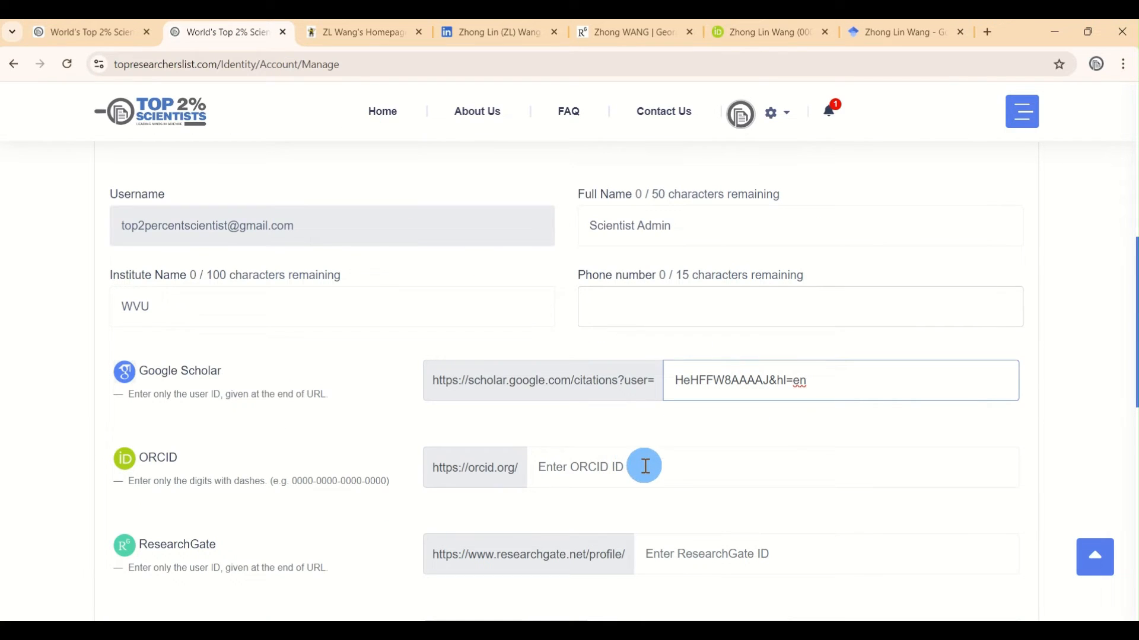
{"action": "left_click", "coordinate": [770, 32]}
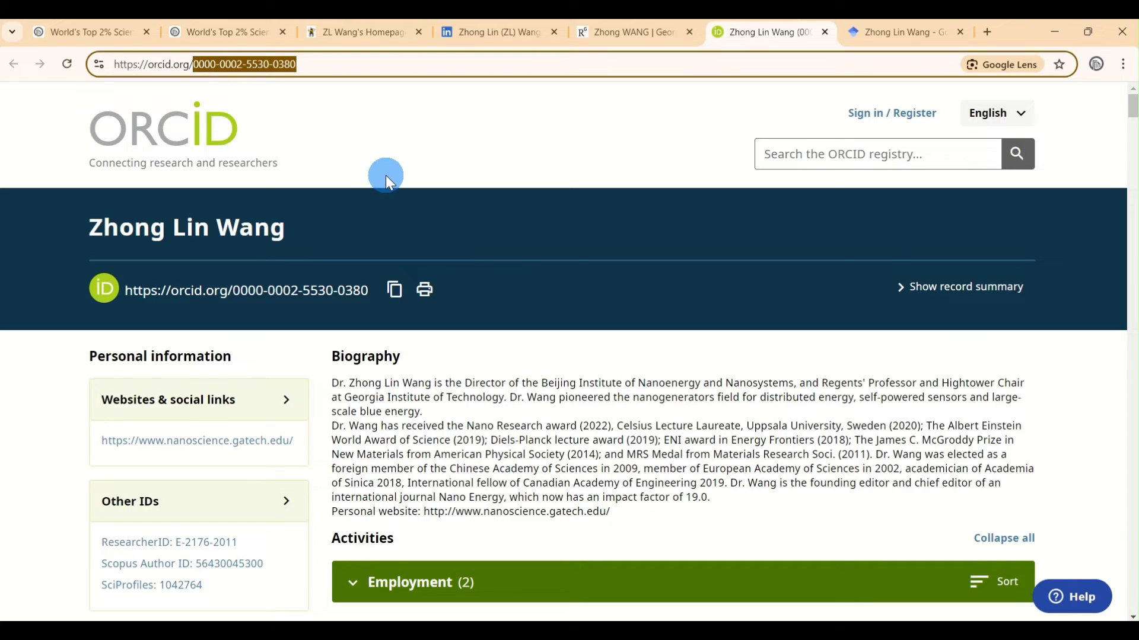
{"action": "left_click", "coordinate": [227, 32]}
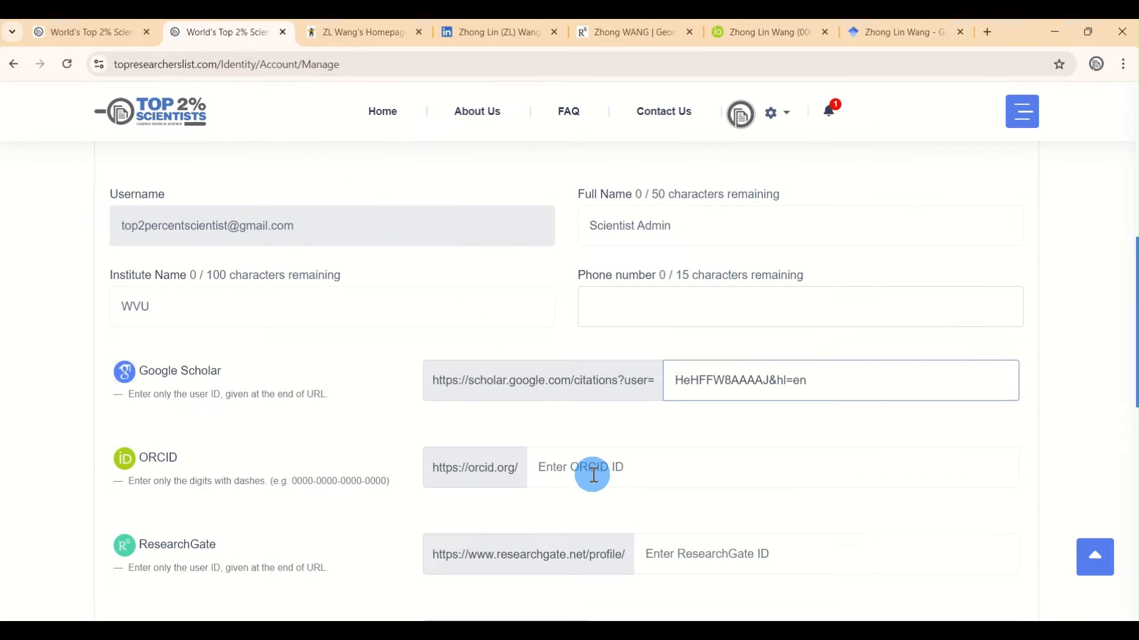
{"action": "type", "text": "0000-0002-5530-0380"}
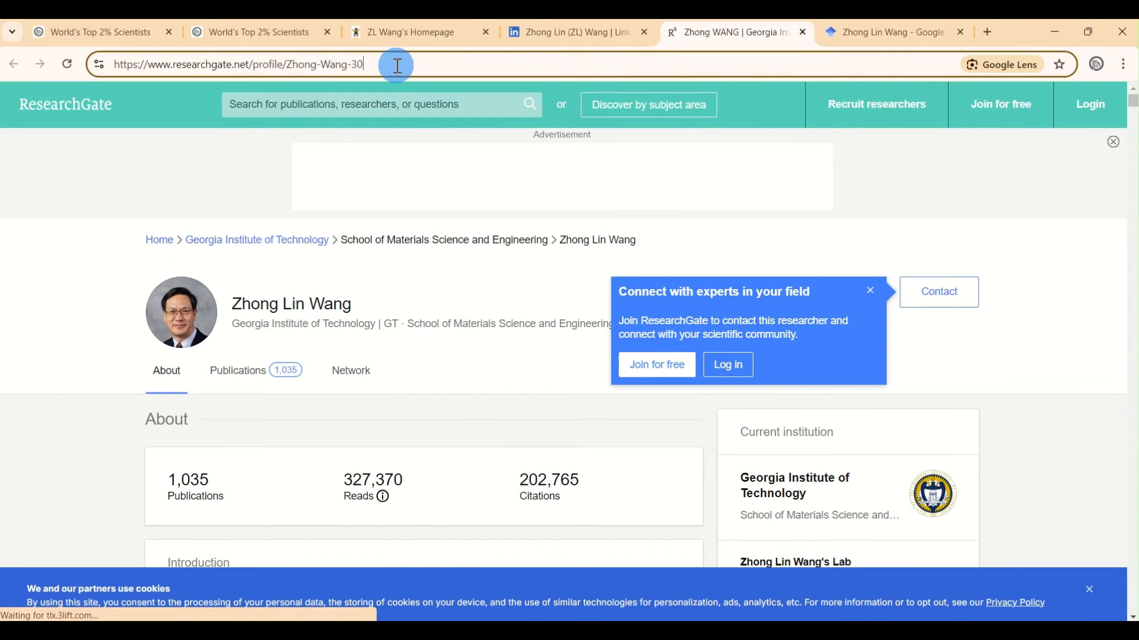
Copy the ResearchGate and LinkedIn profile IDs into their profile form fields.
{"action": "left_click", "coordinate": [574, 32]}
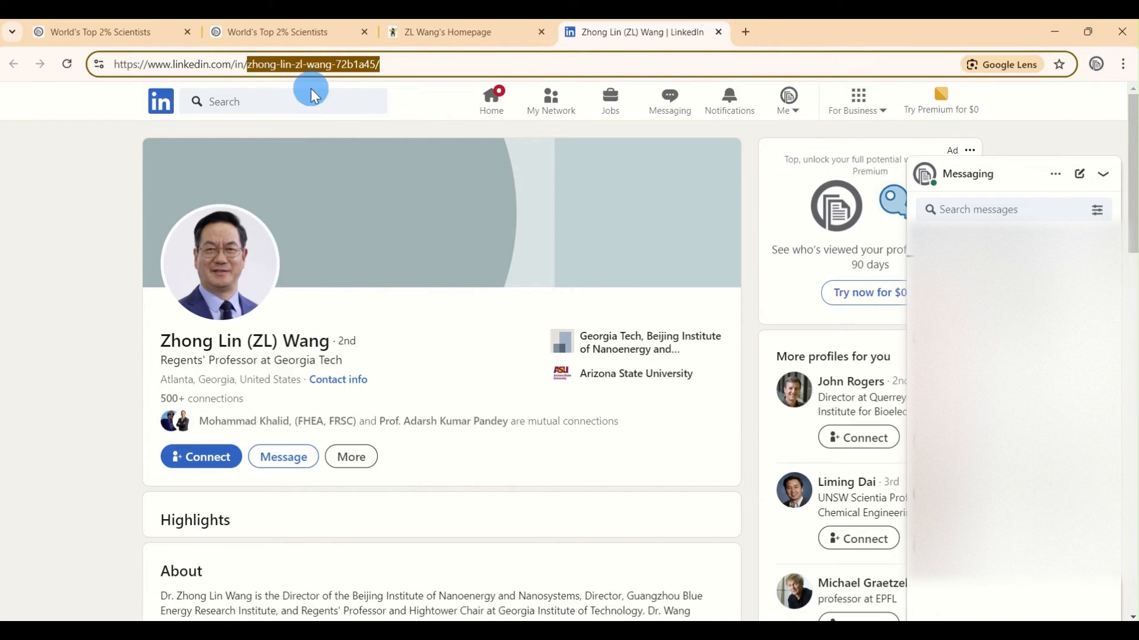
{"action": "left_click", "coordinate": [276, 32]}
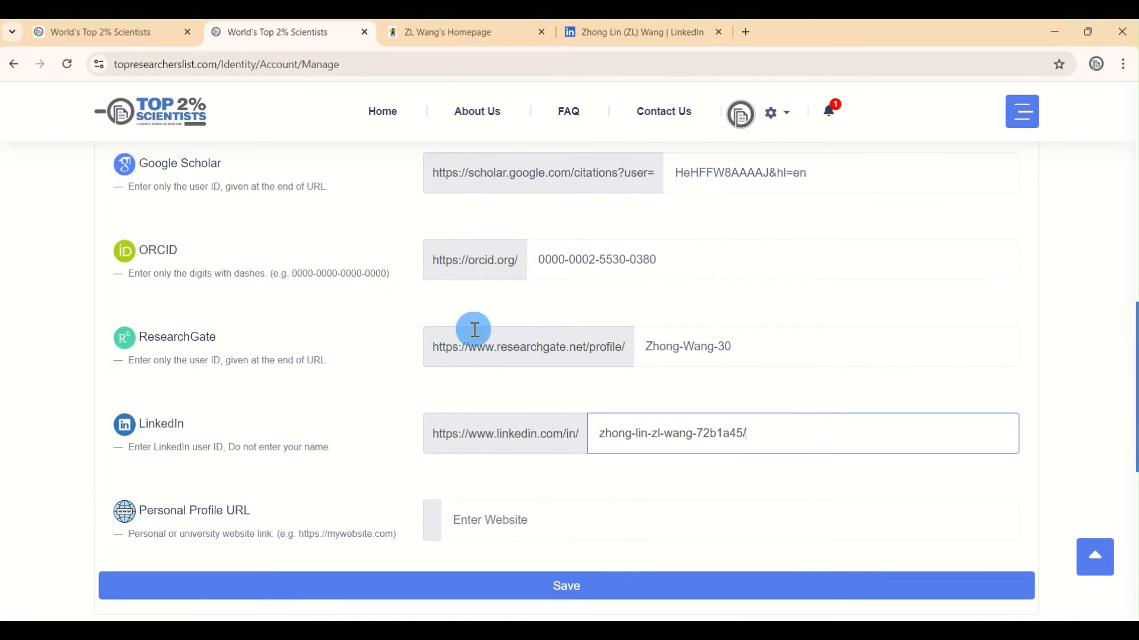
{"action": "left_click", "coordinate": [448, 33]}
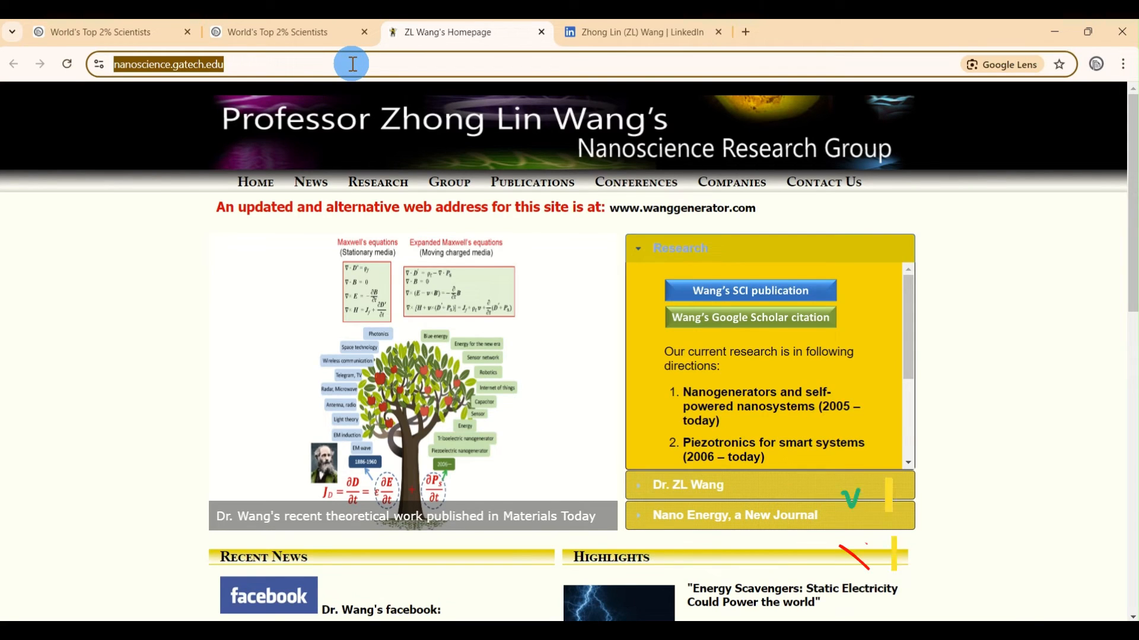
{"action": "left_click", "coordinate": [276, 32]}
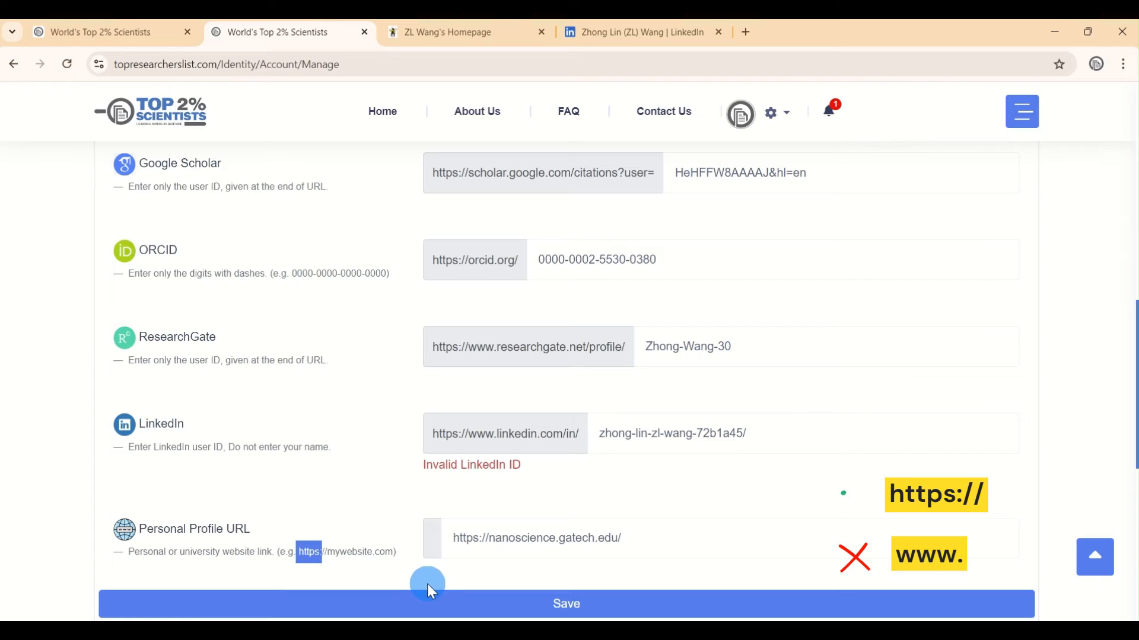
{"action": "left_click", "coordinate": [799, 433]}
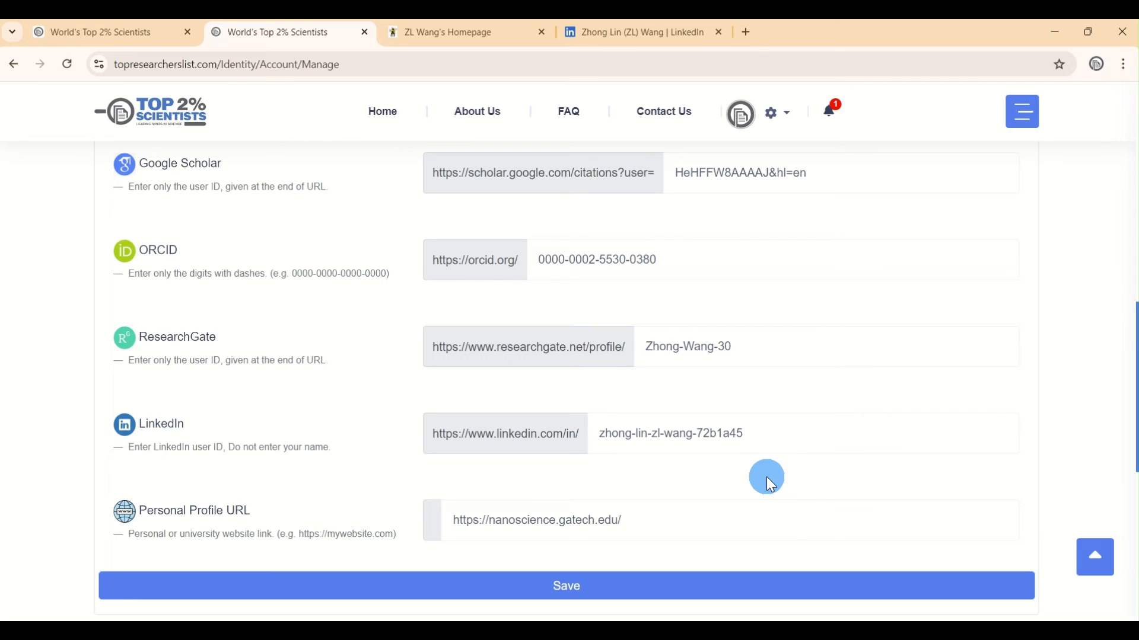
{"action": "left_click", "coordinate": [726, 259]}
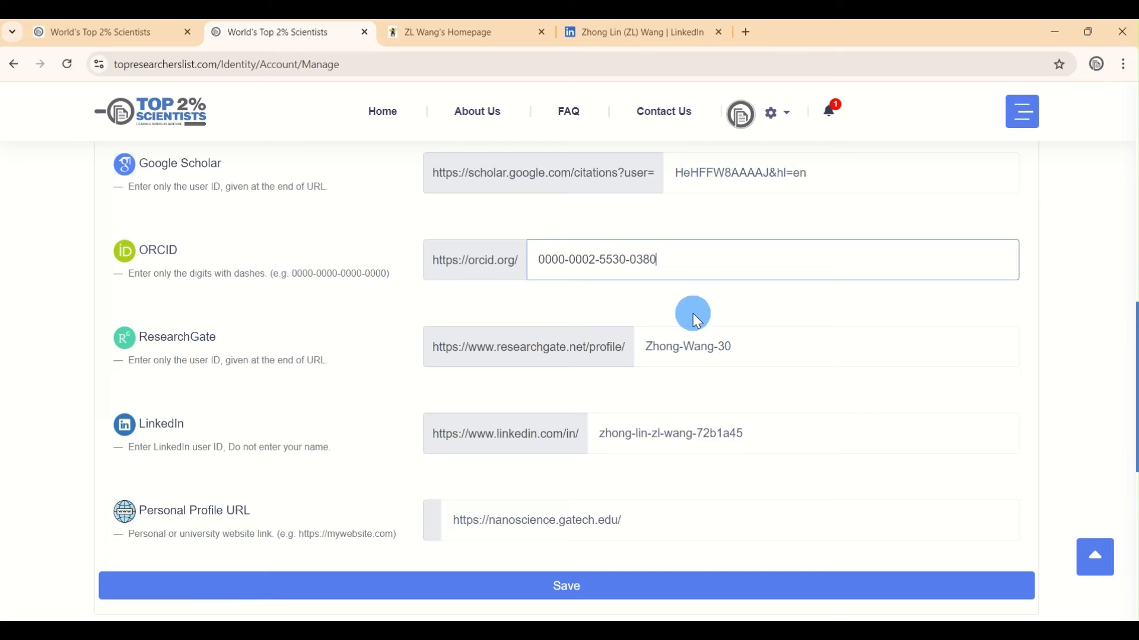
{"action": "scroll", "scroll_direction": "down", "scroll_amount": 3}
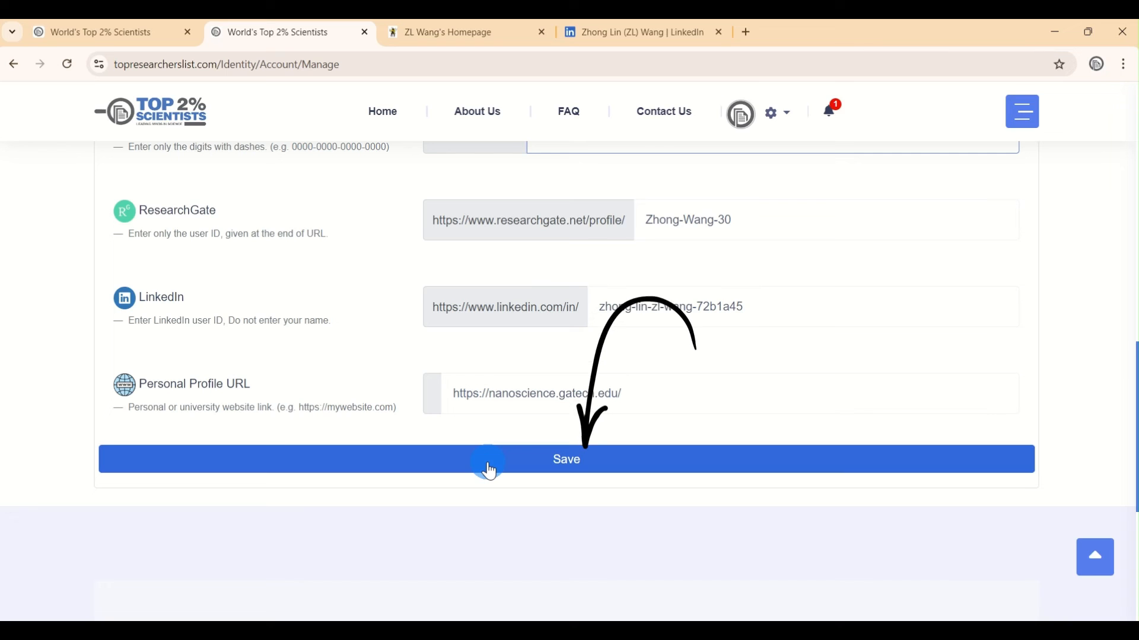
Save the profile with the Scholar, ORCID, ResearchGate, LinkedIn and website links.
{"action": "left_click", "coordinate": [566, 459]}
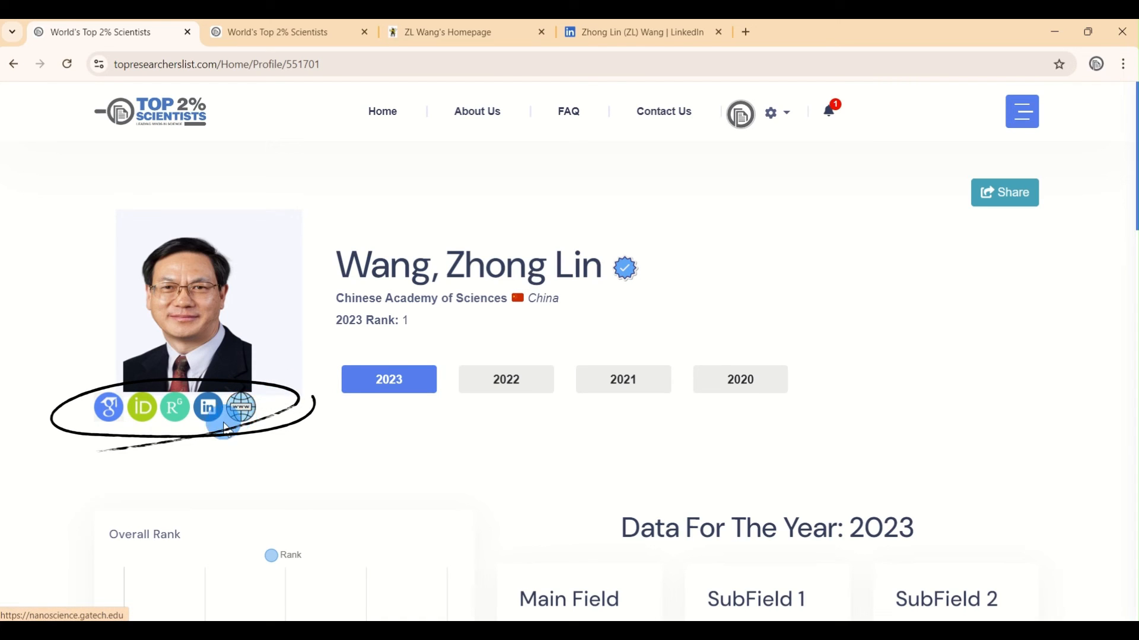
{"action": "mouse_move", "coordinate": [143, 407]}
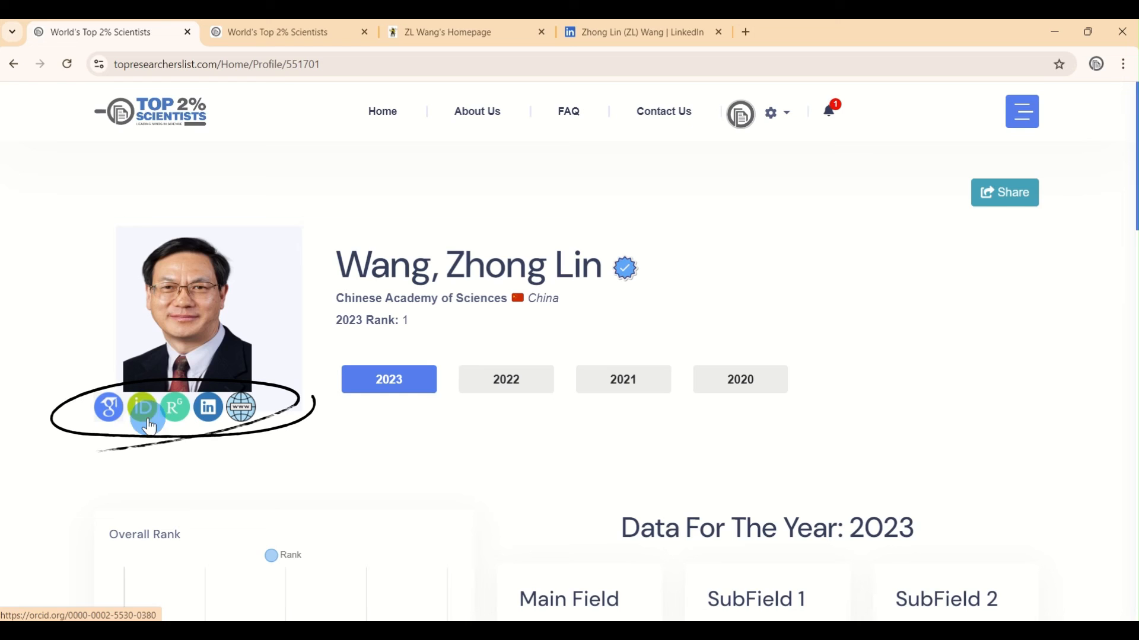
{"action": "mouse_move", "coordinate": [240, 407]}
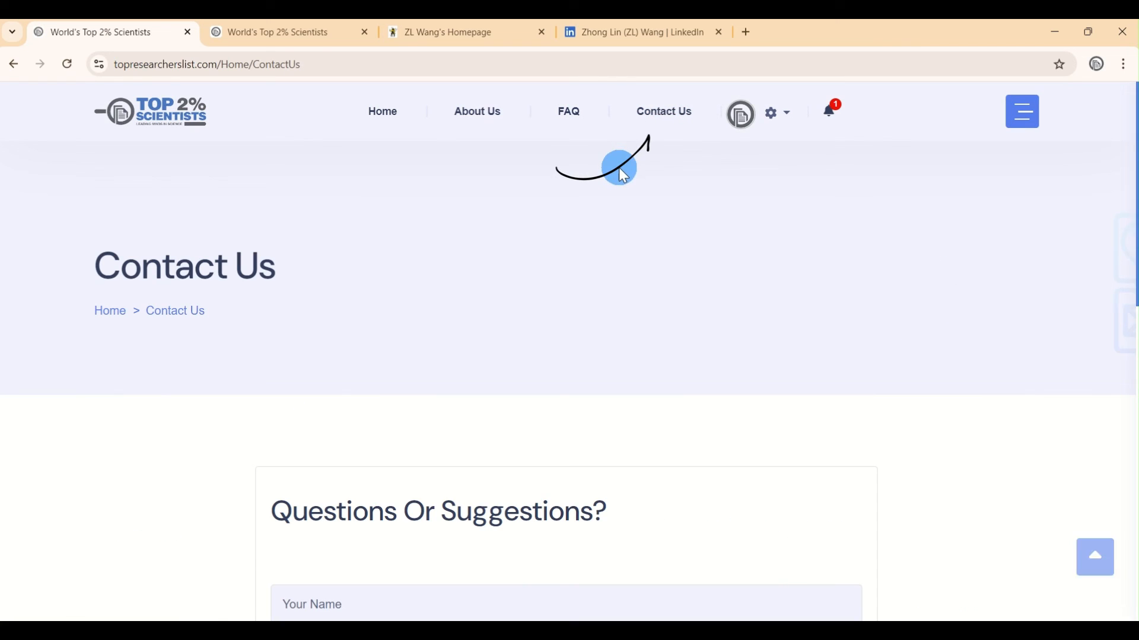
Scroll the Contact Us page down to the questions-or-suggestions form.
{"action": "scroll", "scroll_direction": "down", "scroll_amount": 3}
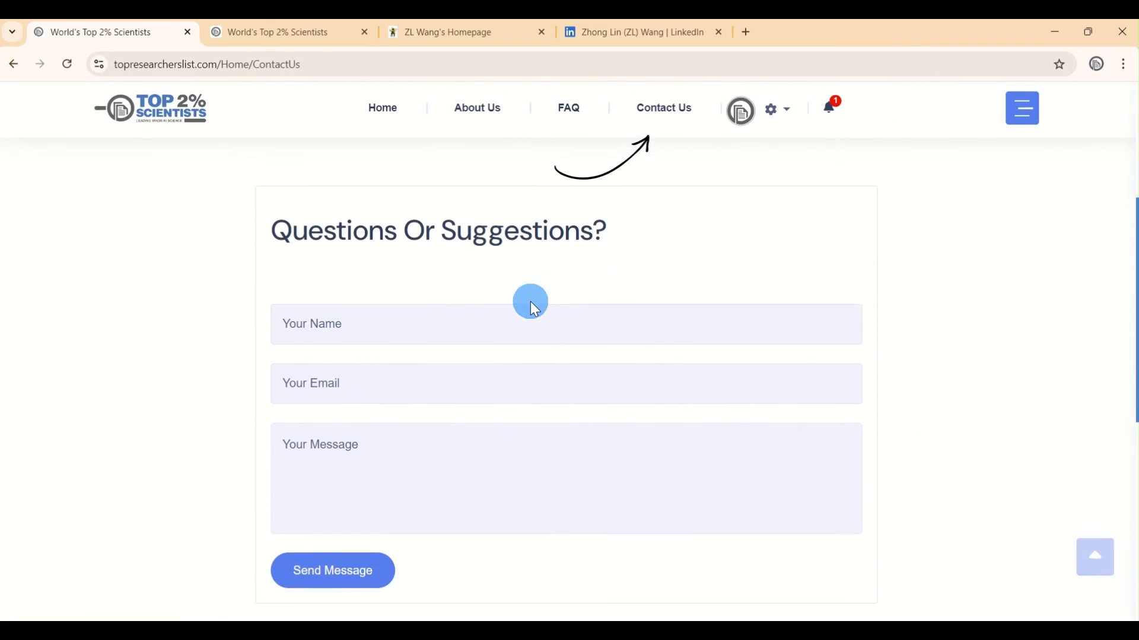